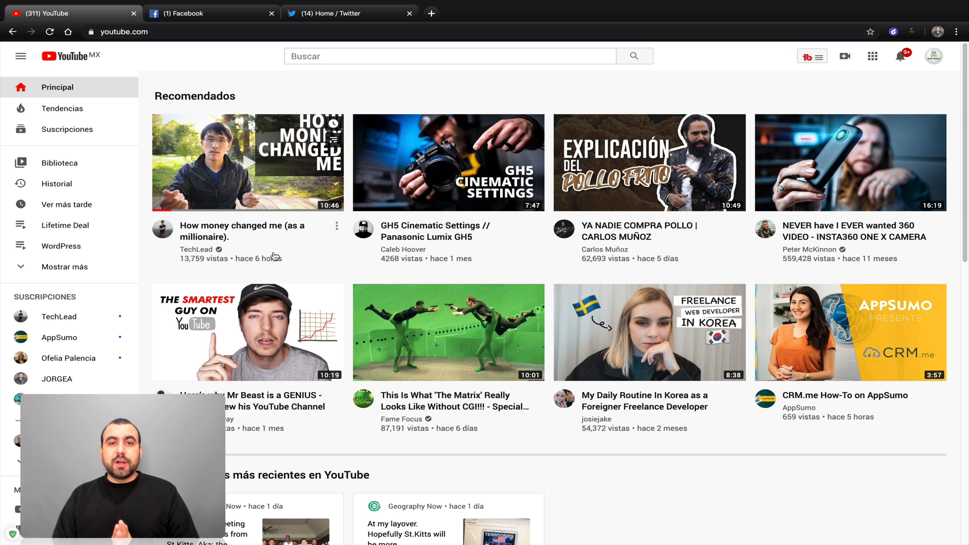
# - Play the 'How money changed me (as a millionaire)' video from the YouTube recommendations
pyautogui.click(247, 163)
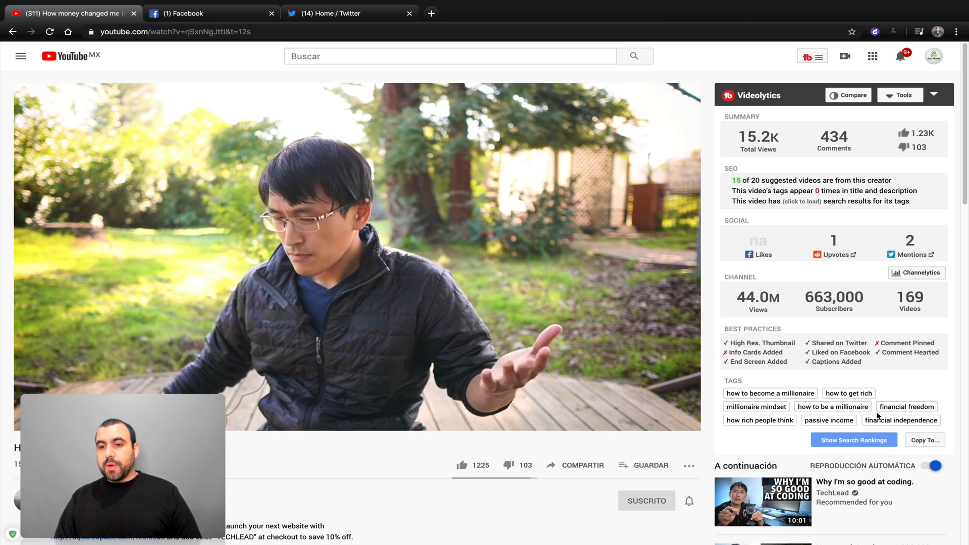
pyautogui.moveTo(817, 107)
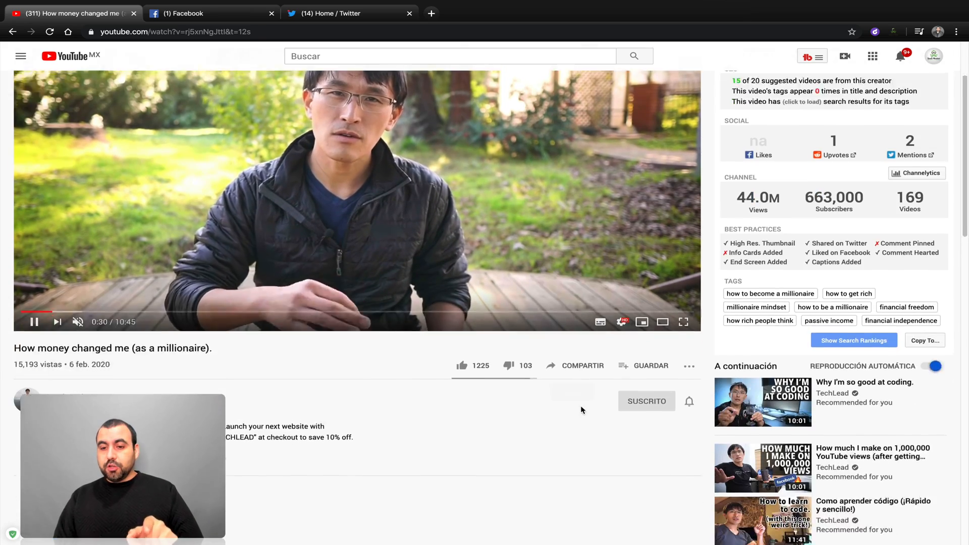
# - Move down the watch page to the 'How much I make on 1,000,000 YouTube views' video in Up Next
pyautogui.scroll(-3)
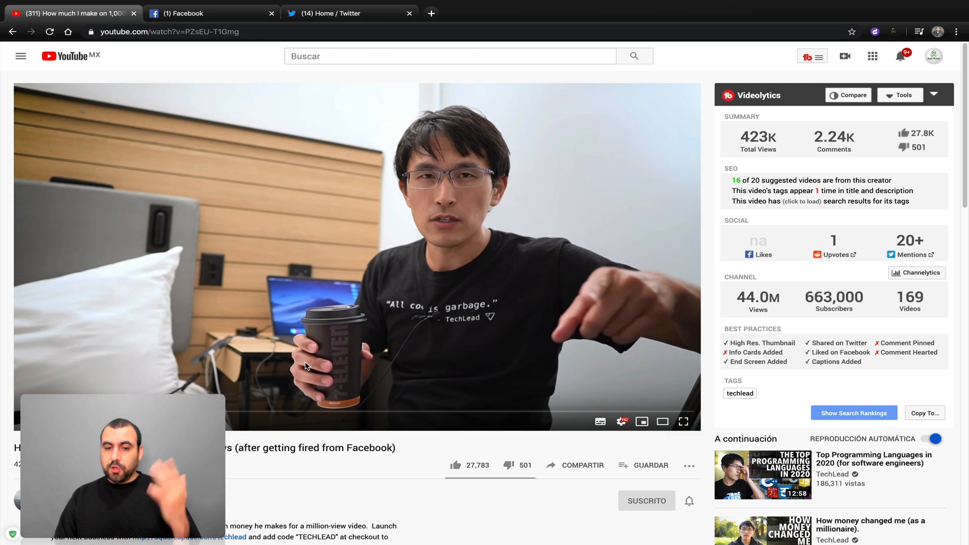
pyautogui.scroll(-3)
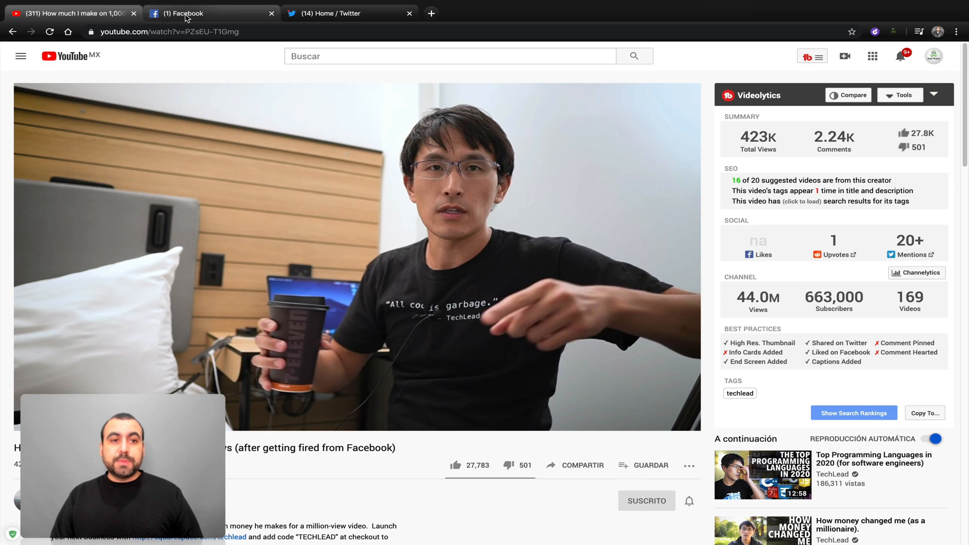
# - Switch to the Facebook feed and scroll down to the sponsored Amazon México post
pyautogui.click(210, 13)
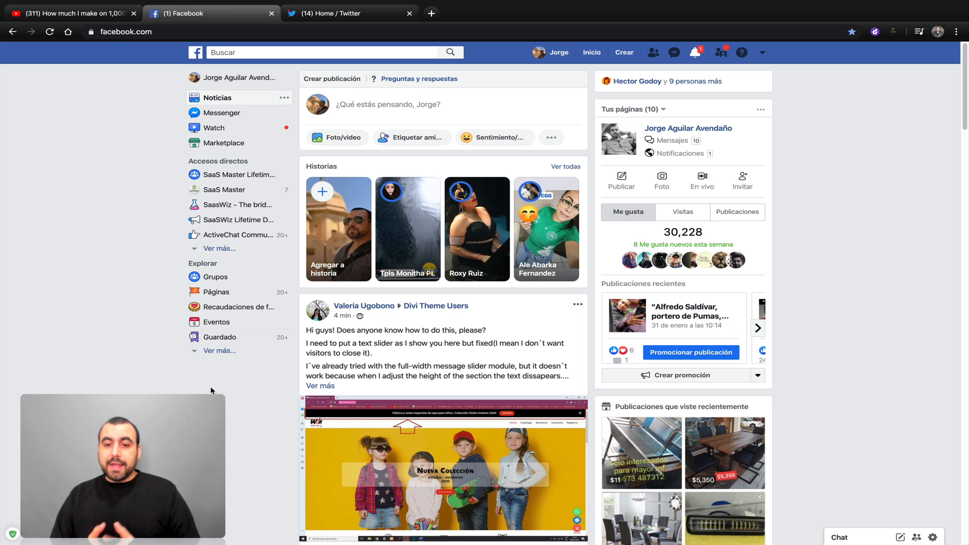
pyautogui.scroll(-3)
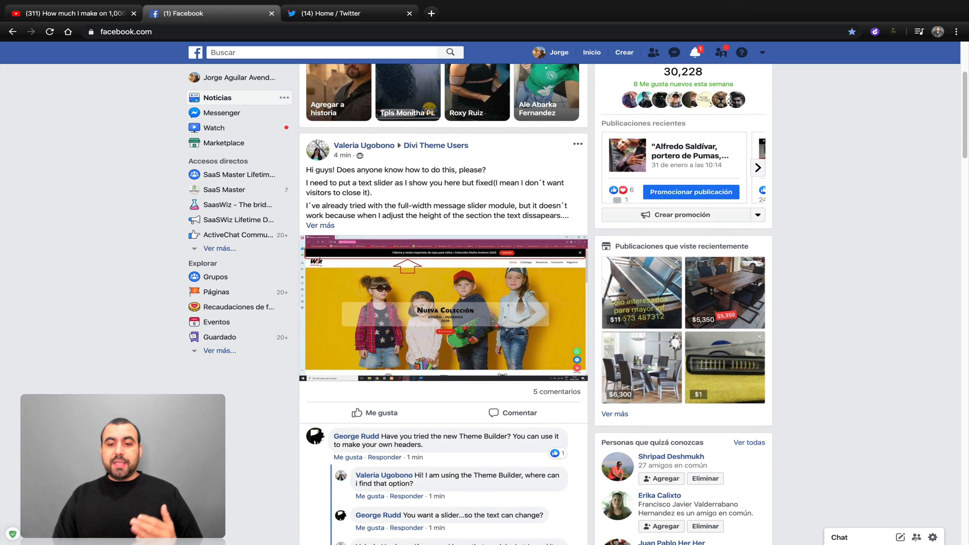
pyautogui.scroll(-3)
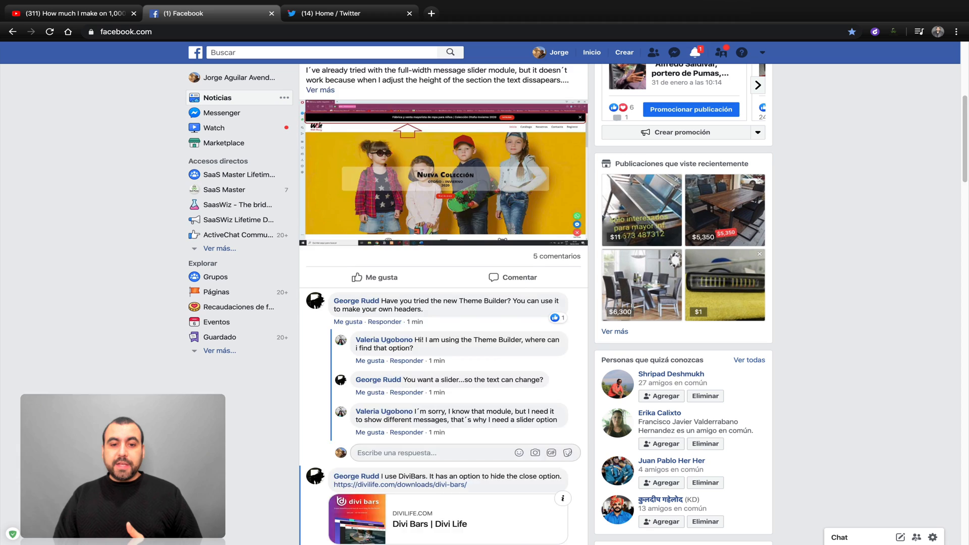
pyautogui.scroll(-3)
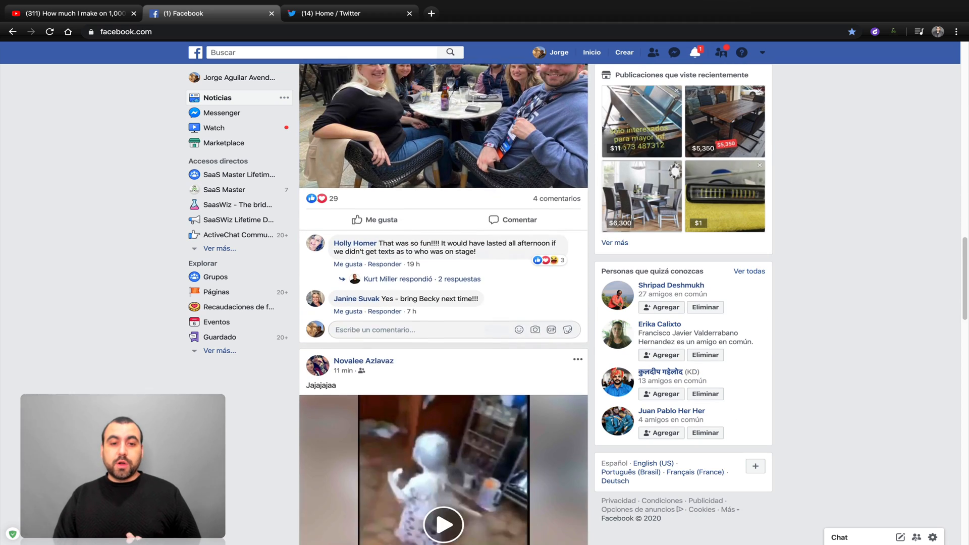
pyautogui.scroll(-3)
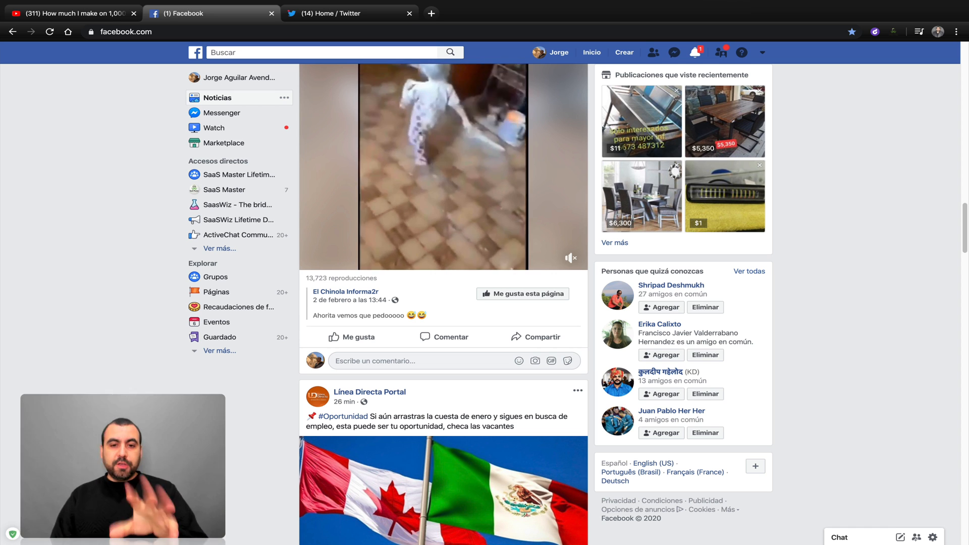
pyautogui.scroll(-3)
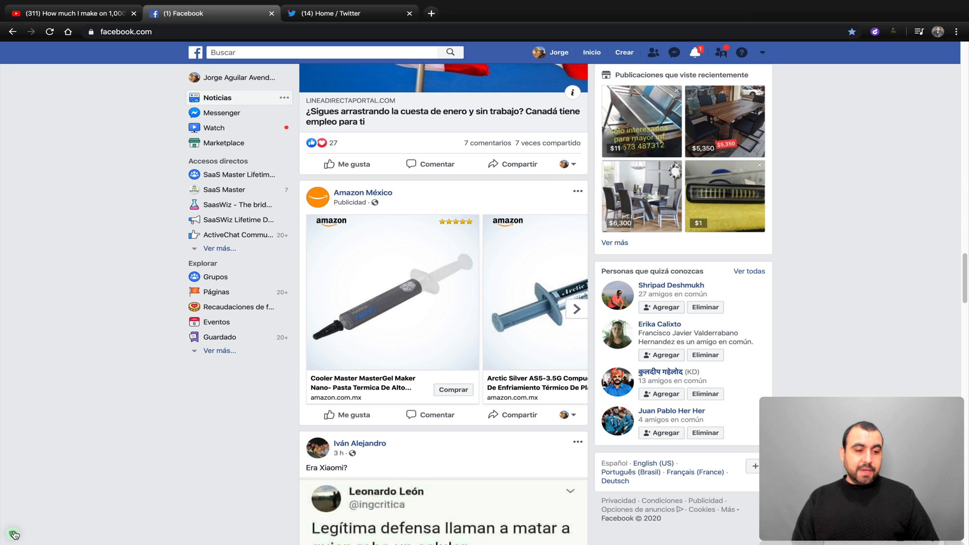
# - Start AdGuard's 'Block ad on this website' assistant to target the Amazon México post
pyautogui.click(13, 534)
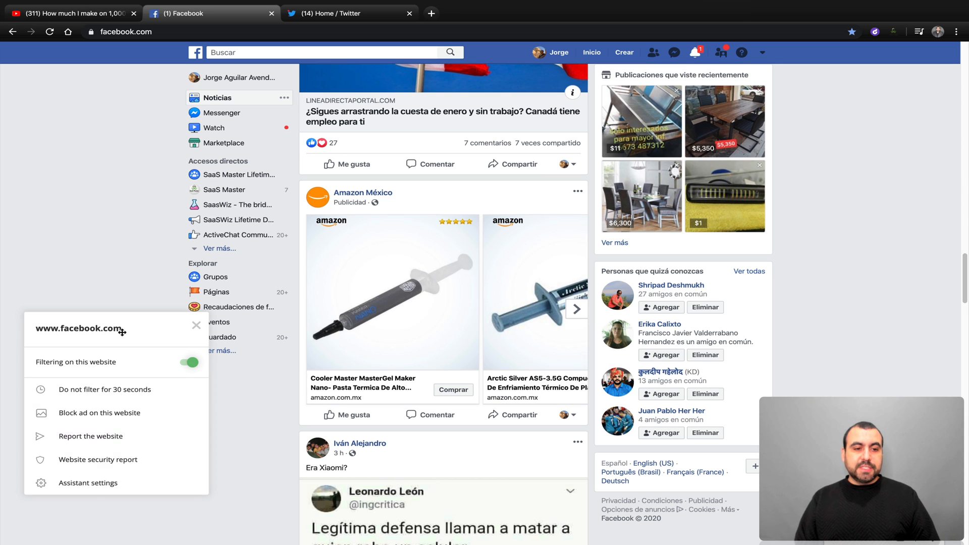
pyautogui.moveTo(100, 413)
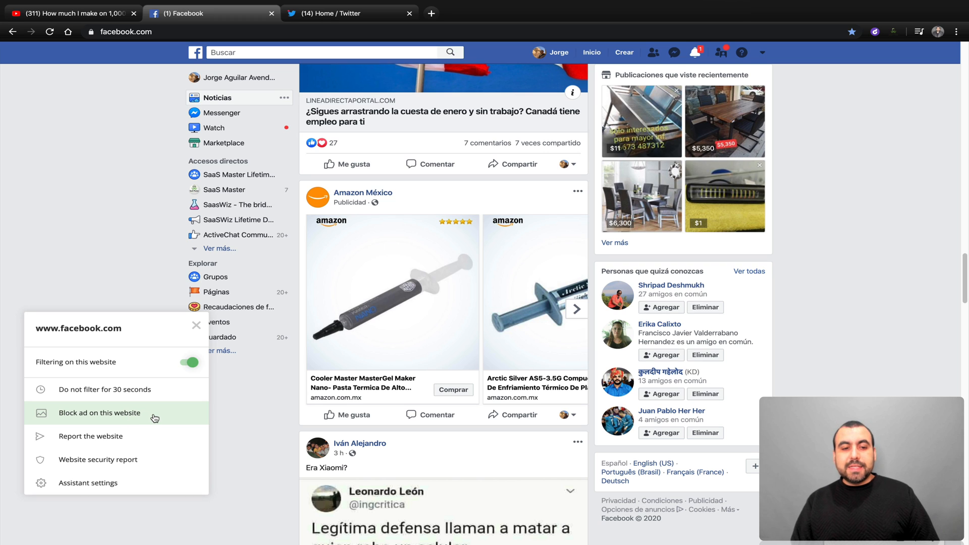
pyautogui.click(100, 413)
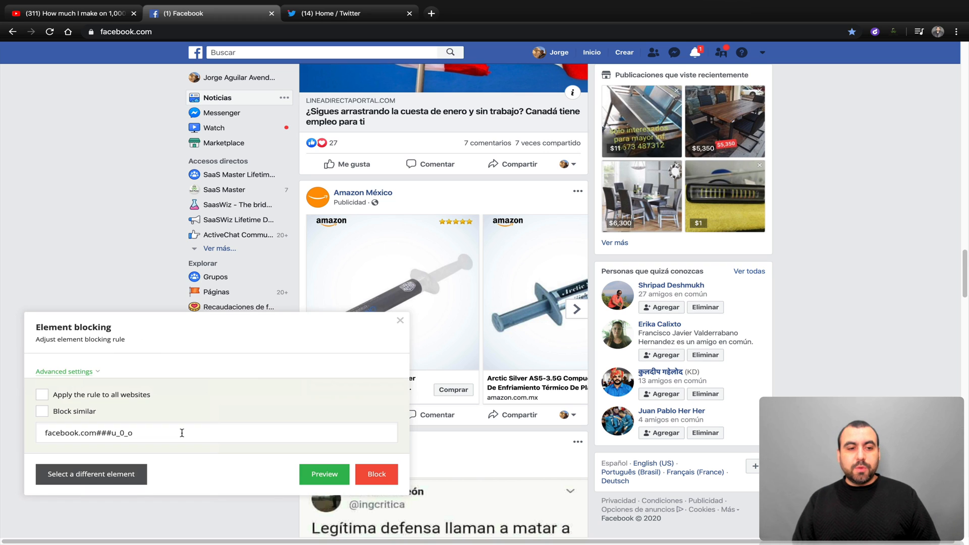
pyautogui.moveTo(350, 203)
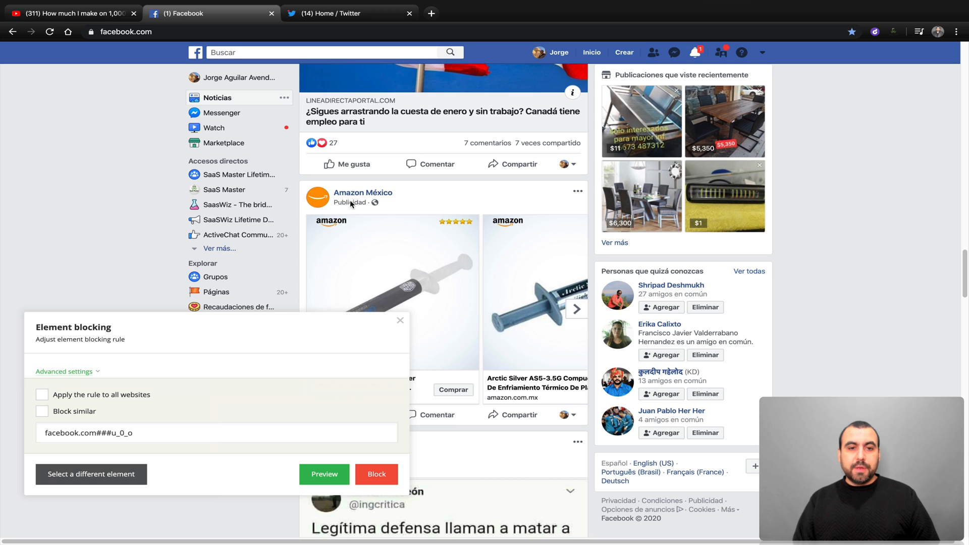
pyautogui.moveTo(123, 414)
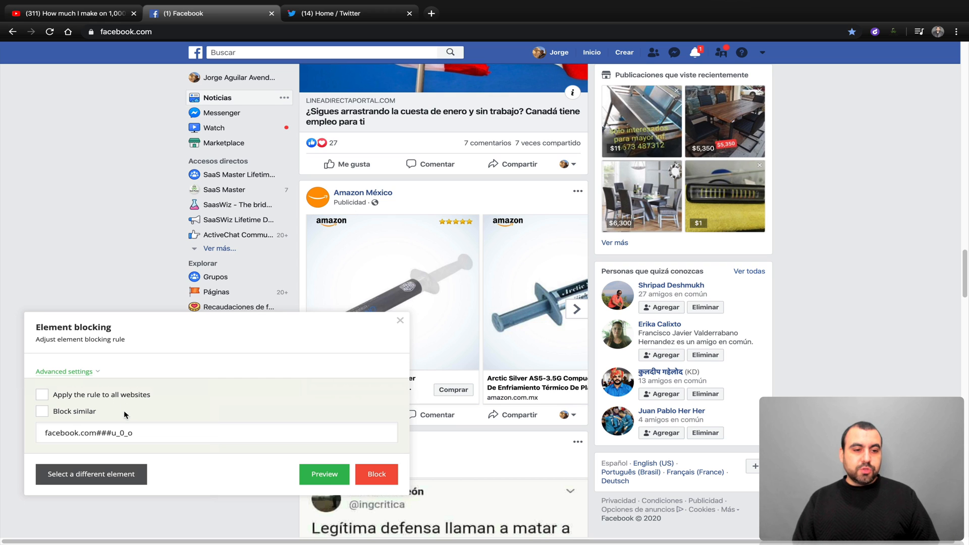
pyautogui.moveTo(292, 188)
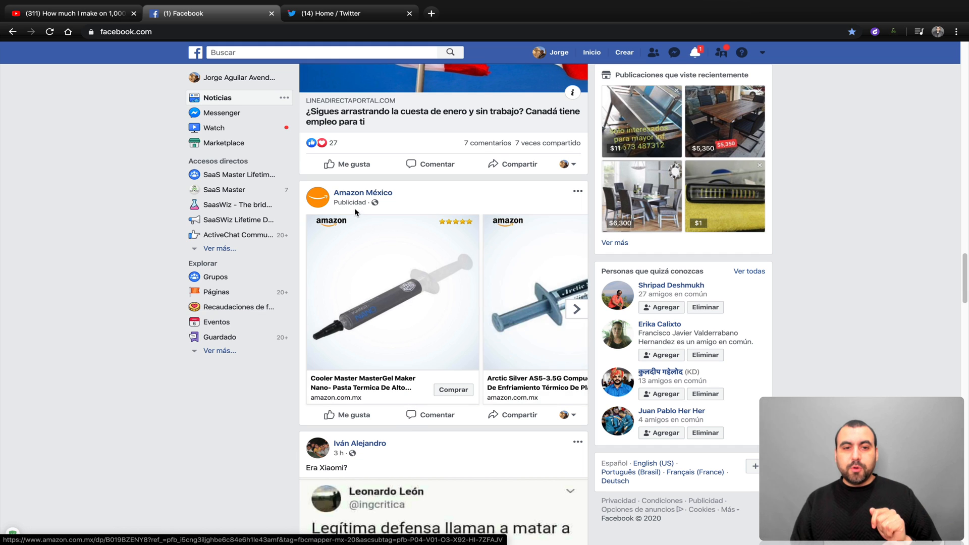
# - Confirm the Amazon México post is gone, check AdGuard's Assistant settings, and return to the feed
pyautogui.scroll(-3)
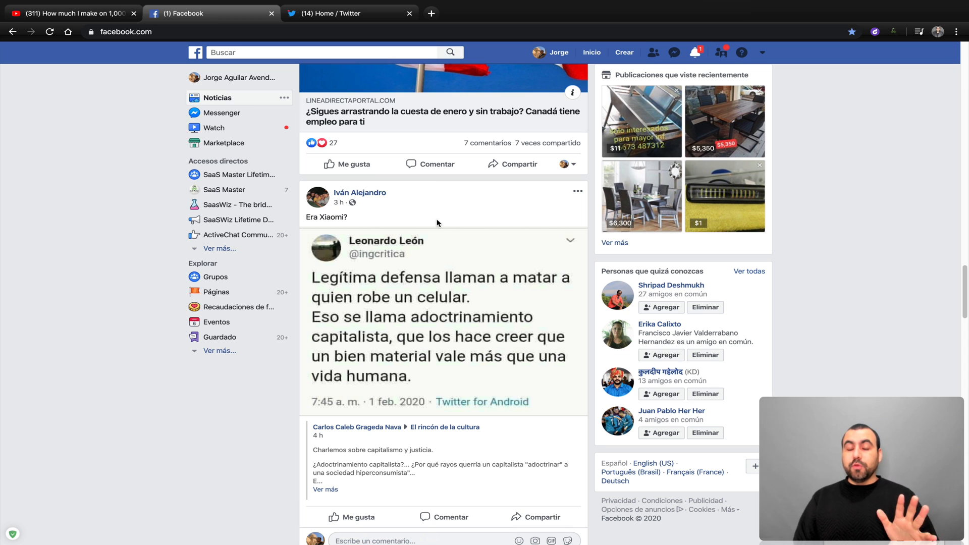
pyautogui.moveTo(10, 389)
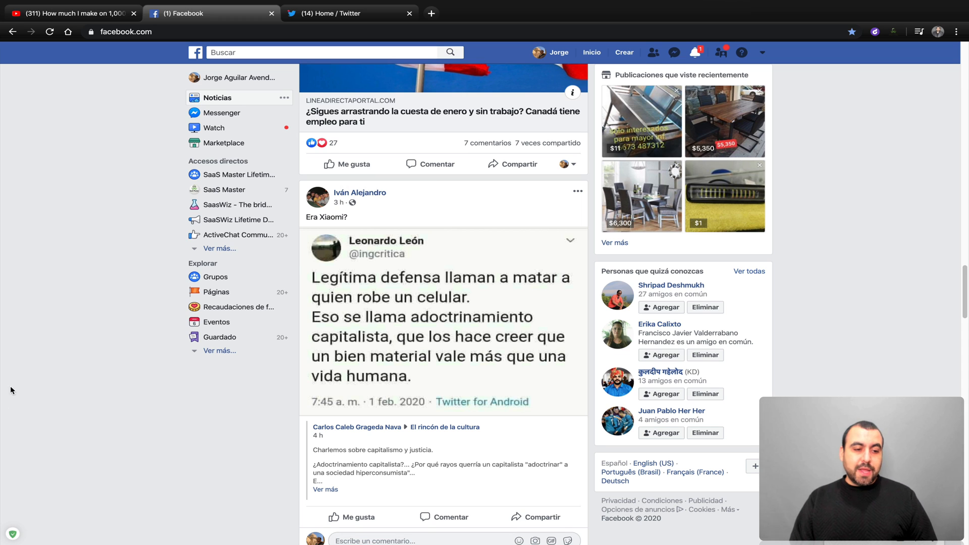
pyautogui.click(12, 533)
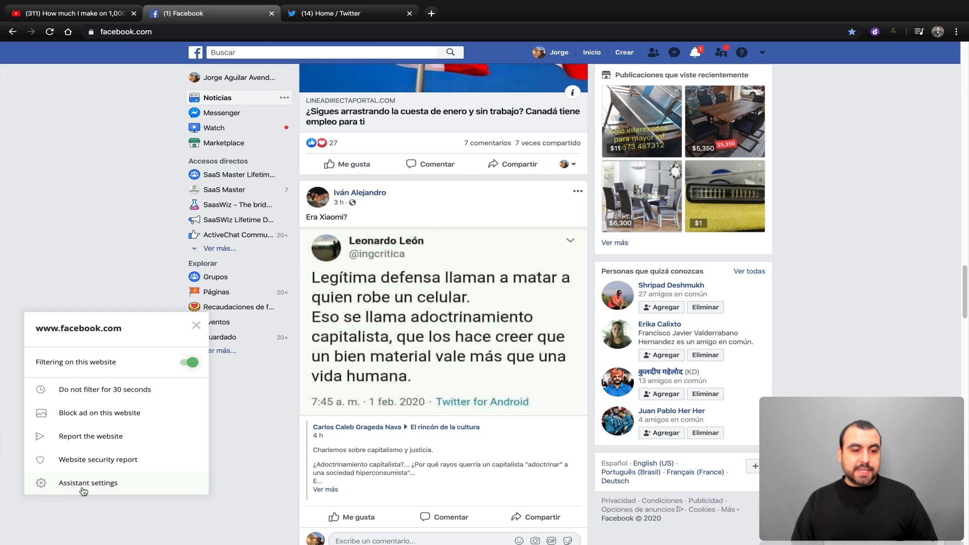
pyautogui.click(87, 482)
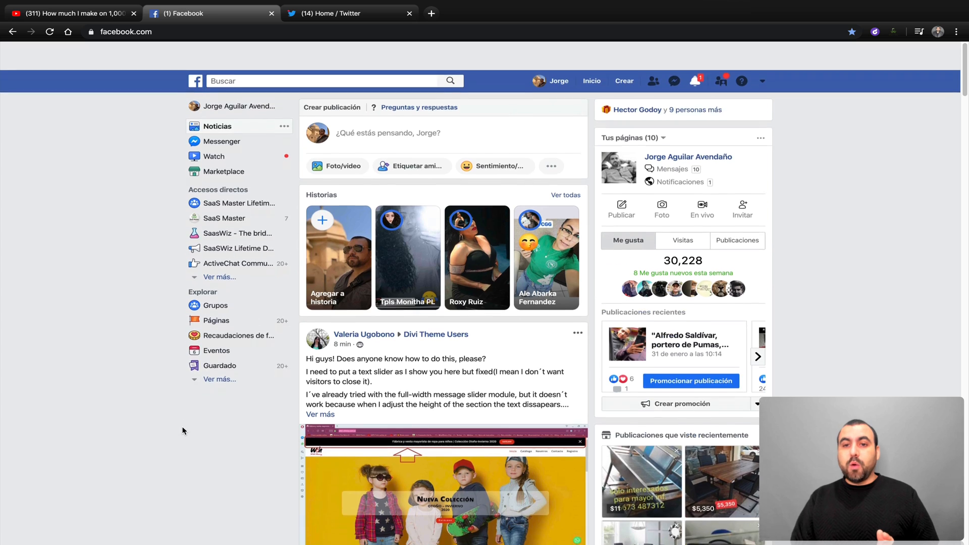
pyautogui.scroll(-3)
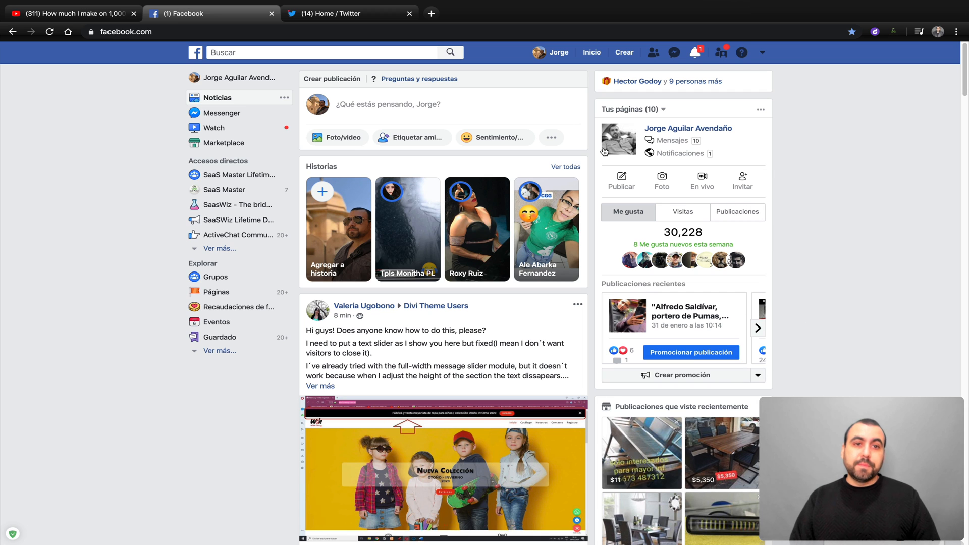
# - Browse down the Twitter home timeline checking for ads, then return to the YouTube video
pyautogui.click(349, 13)
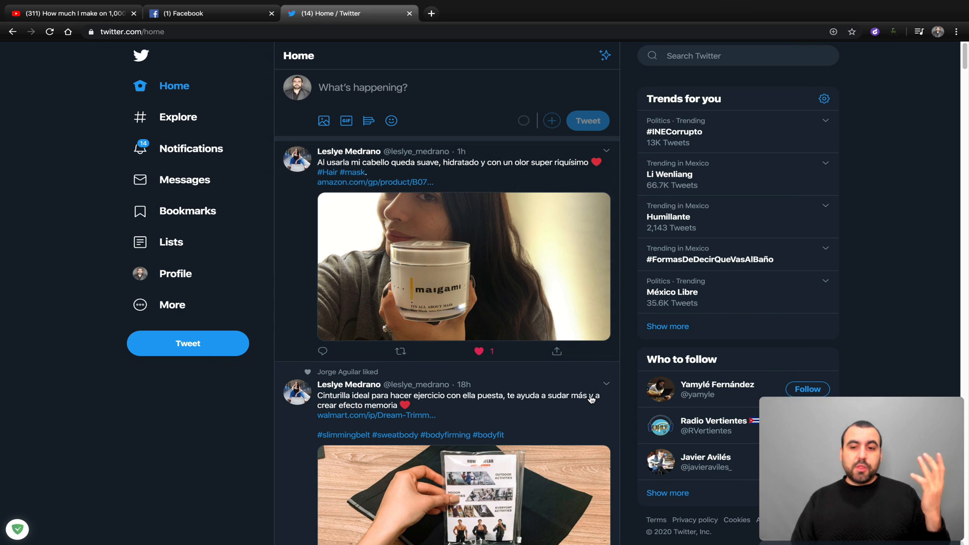
pyautogui.scroll(-3)
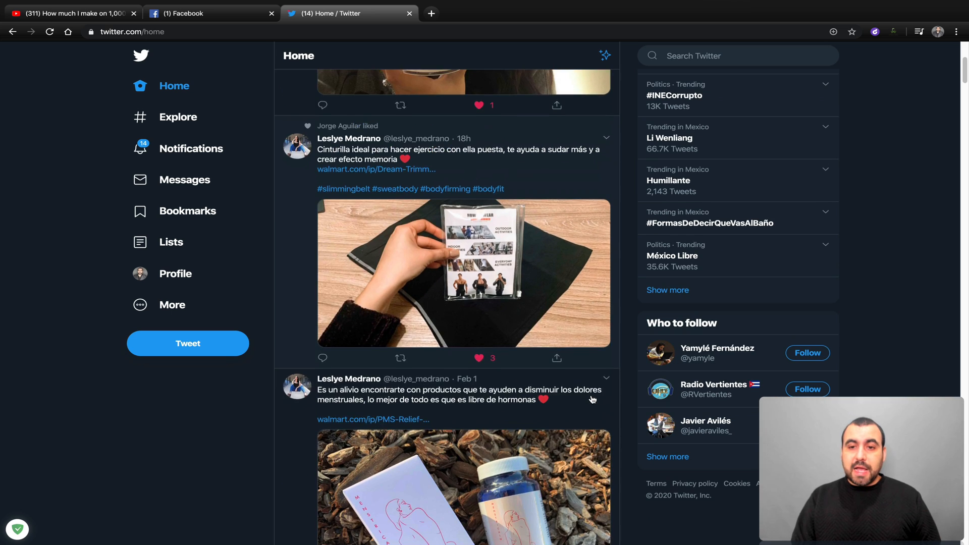
pyautogui.scroll(-3)
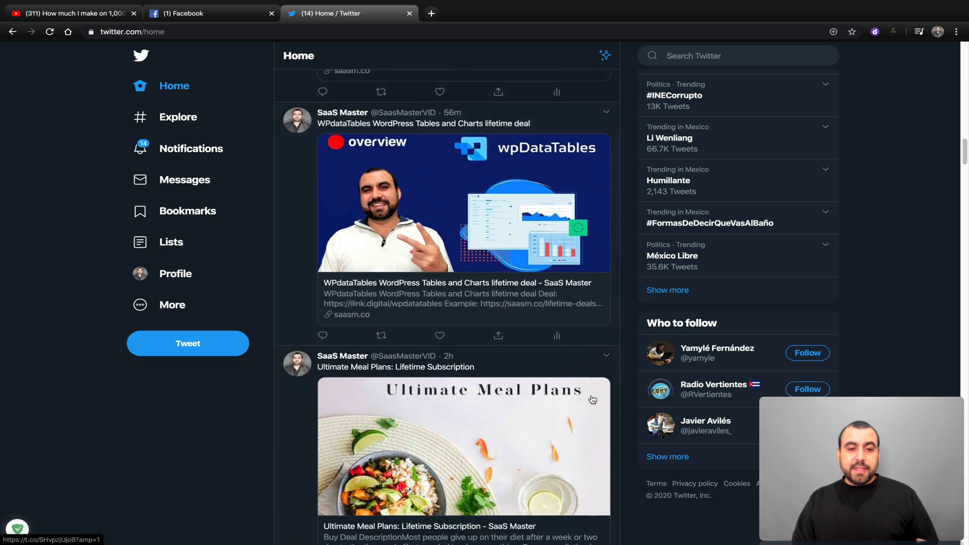
pyautogui.scroll(-3)
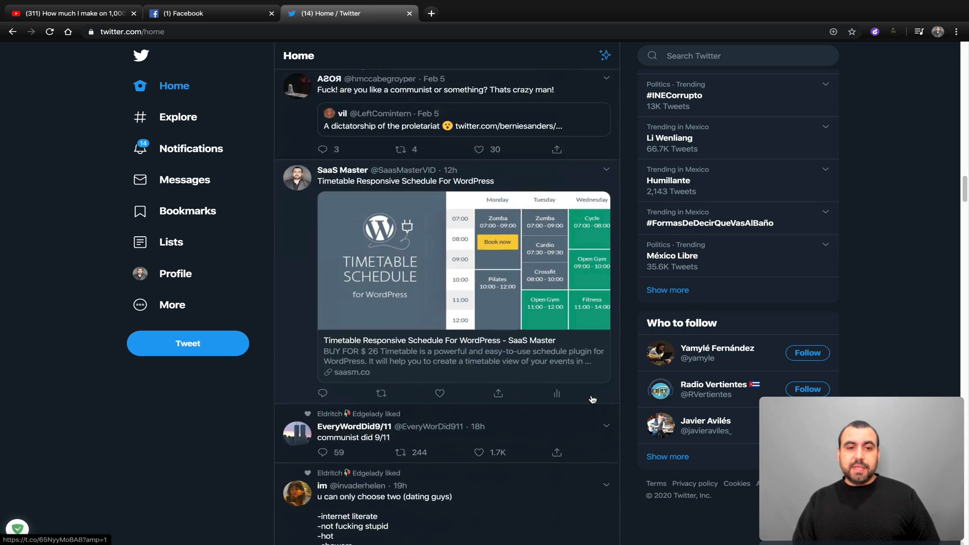
pyautogui.scroll(-3)
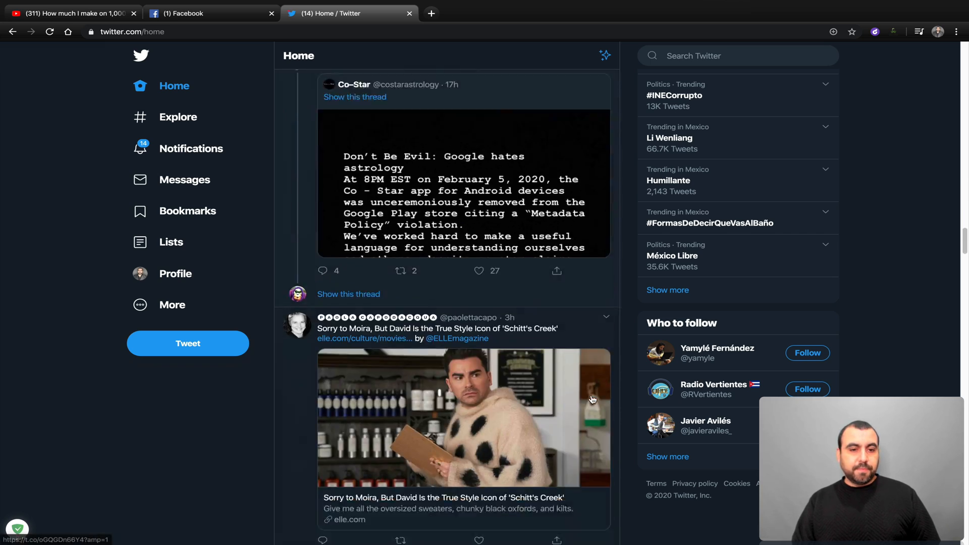
pyautogui.scroll(-3)
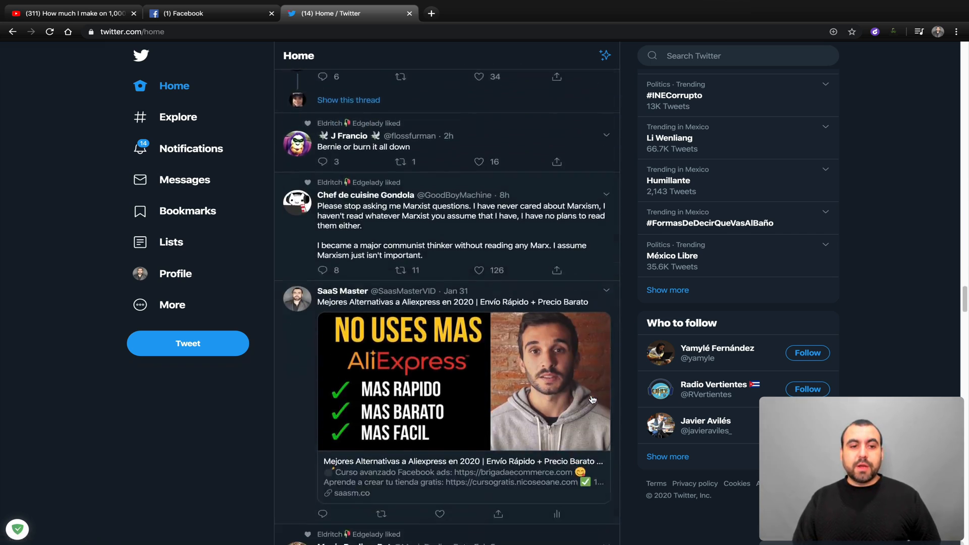
pyautogui.scroll(-3)
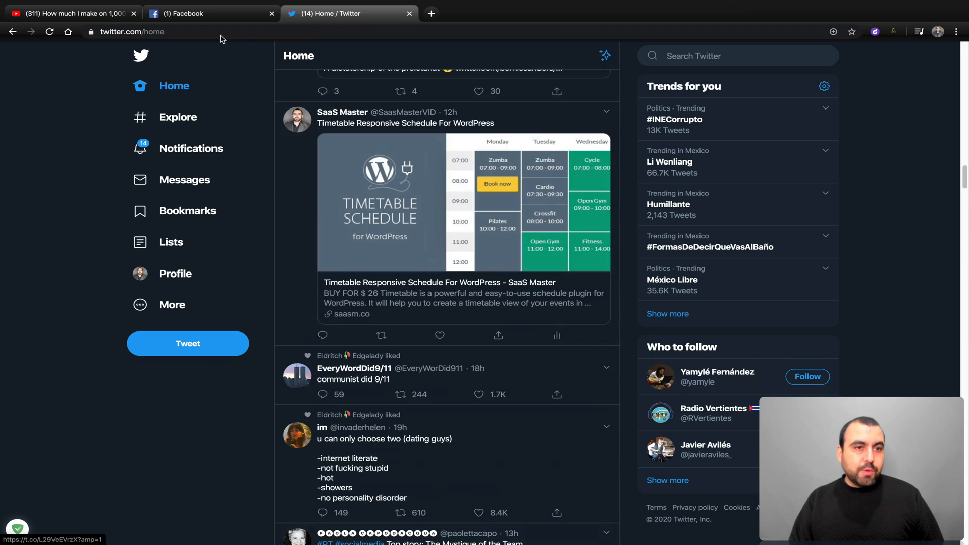
pyautogui.click(61, 13)
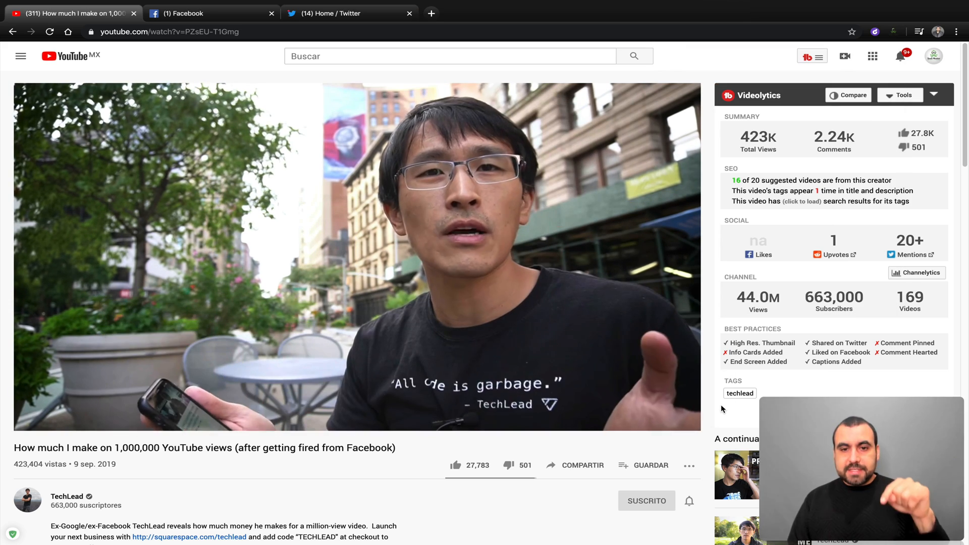
# - Watch 'Top Programming Languages in 2020', then switch to 'What I wish I knew in my 20s' from Up next
pyautogui.click(737, 447)
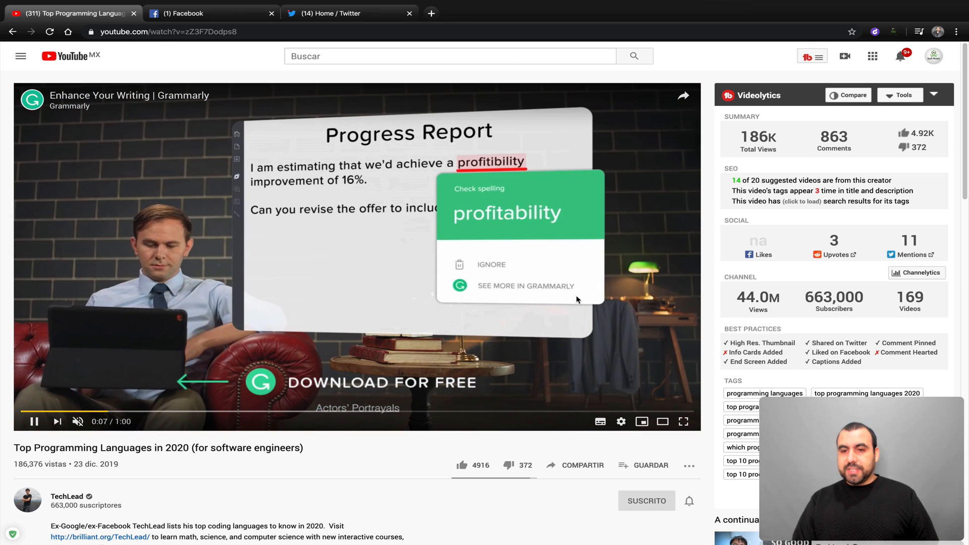
pyautogui.scroll(-3)
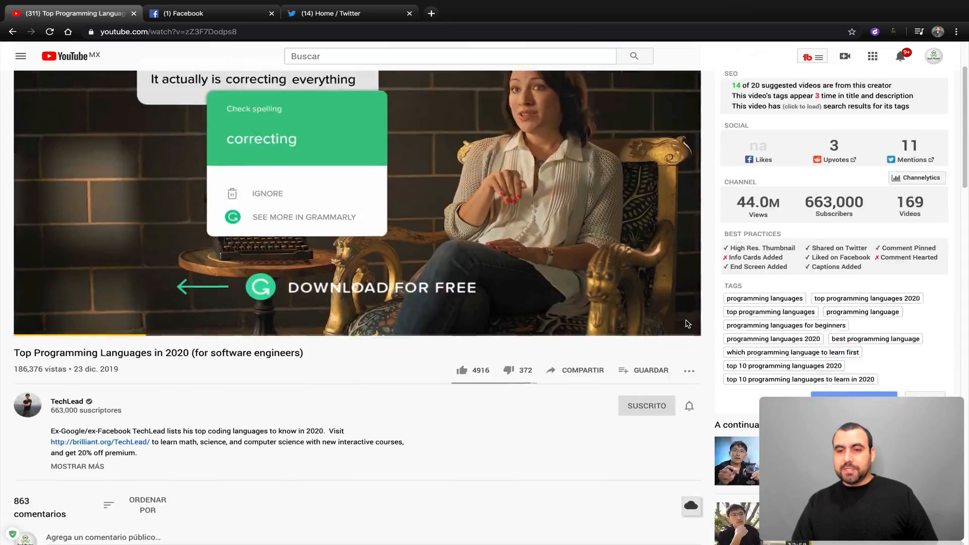
pyautogui.scroll(-3)
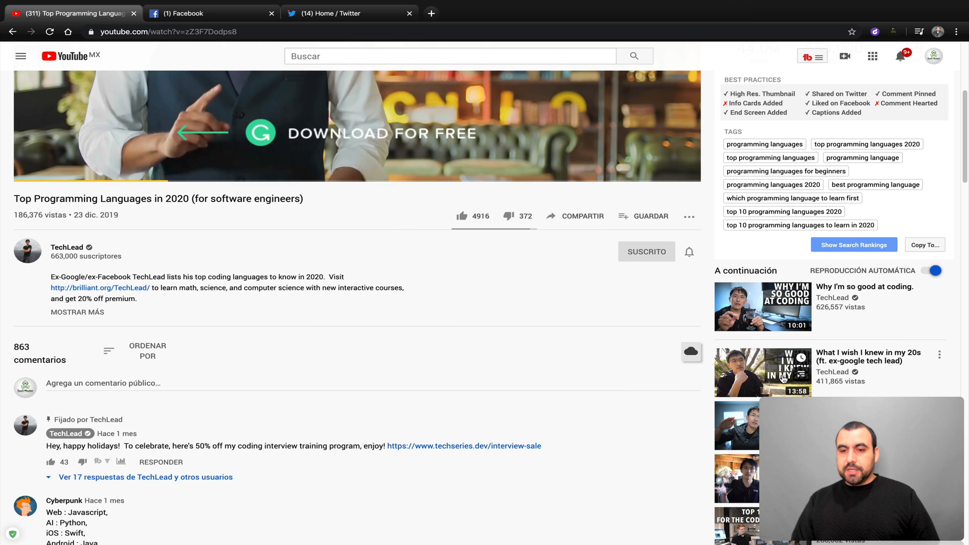
pyautogui.click(763, 372)
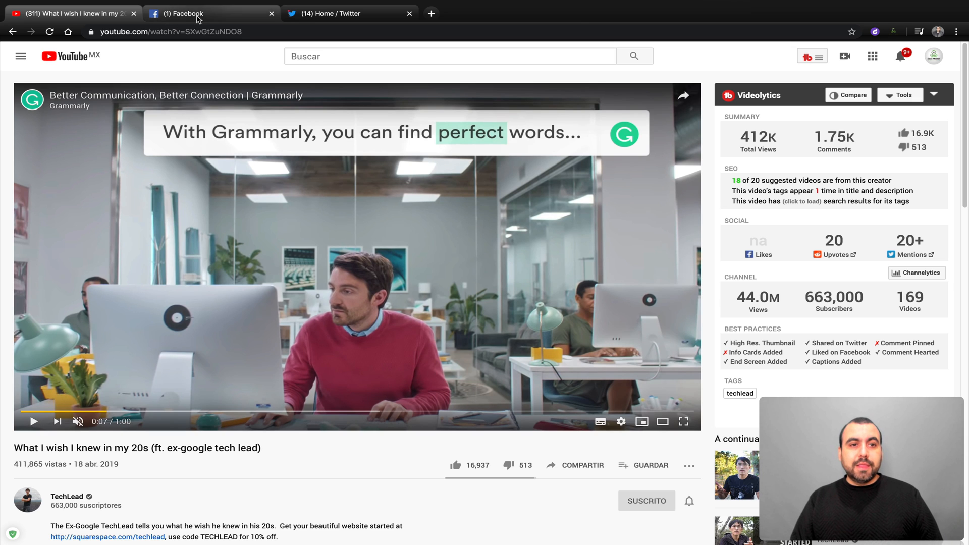
# - Scroll the Facebook feed to the sponsored Bloomberg Businessweek post, then move to Twitter
pyautogui.click(210, 13)
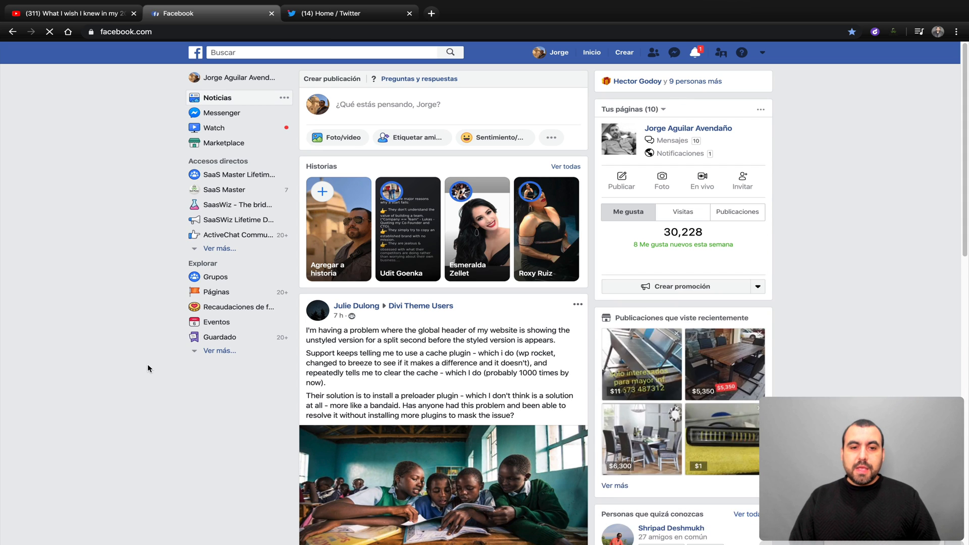
pyautogui.scroll(-3)
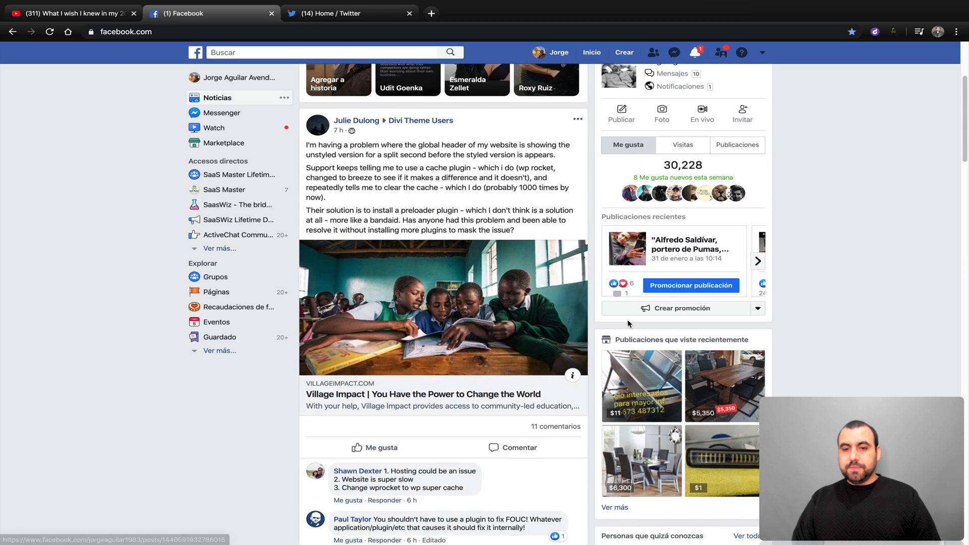
pyautogui.scroll(-3)
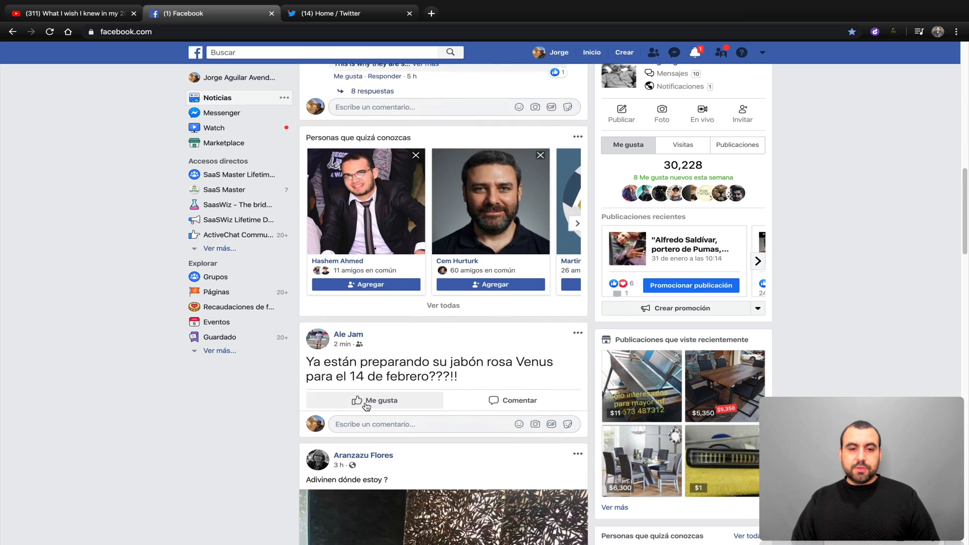
pyautogui.scroll(-3)
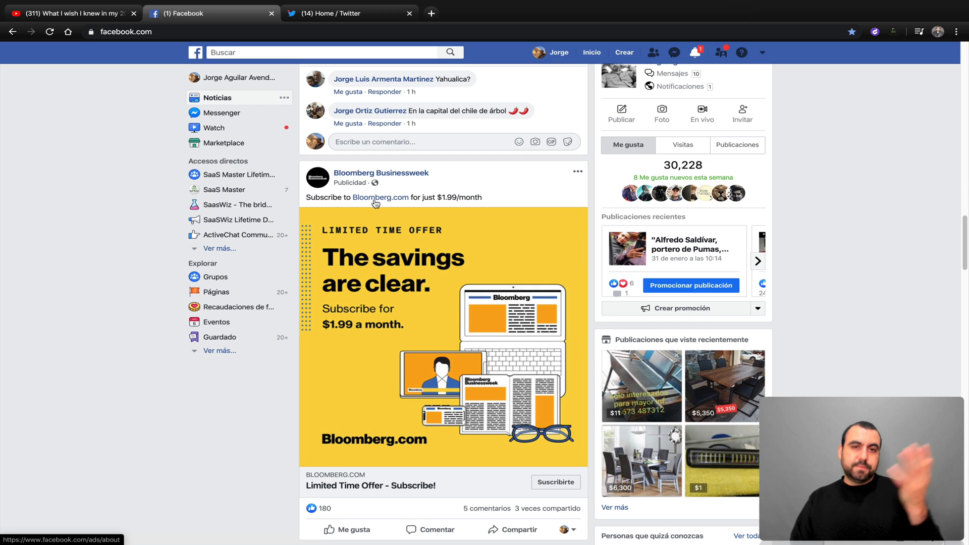
pyautogui.moveTo(375, 205)
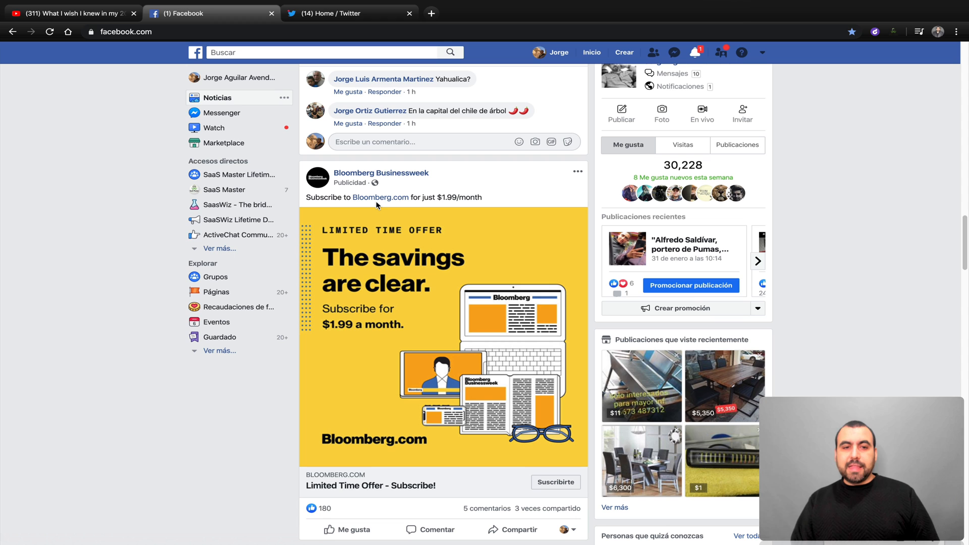
pyautogui.click(349, 13)
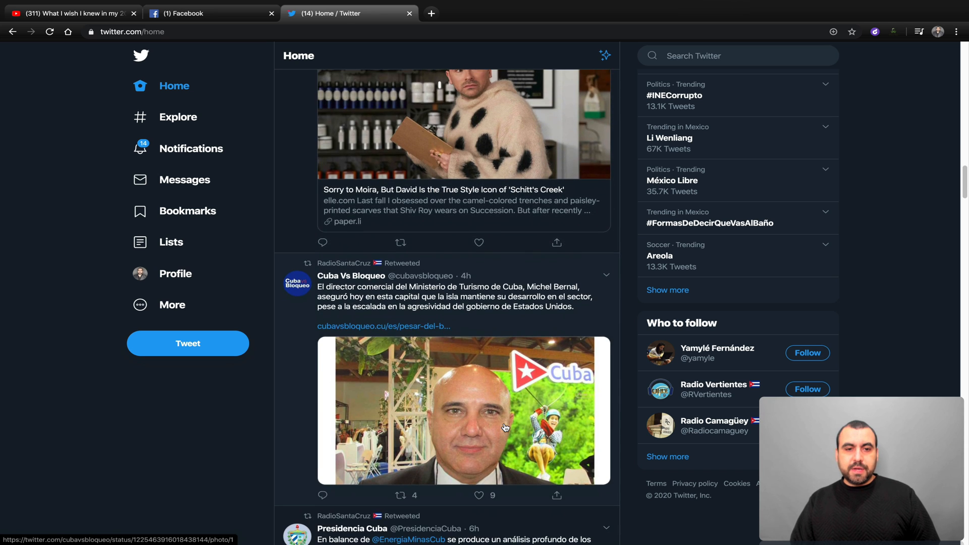
# - Scroll far down the Twitter timeline through the retweeted Cuban news posts, finding no ads
pyautogui.scroll(-3)
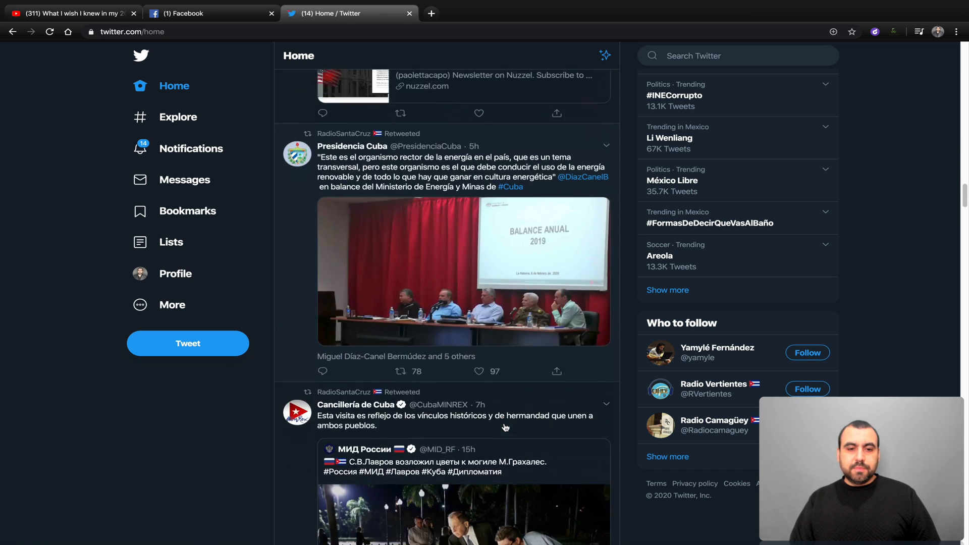
pyautogui.scroll(-3)
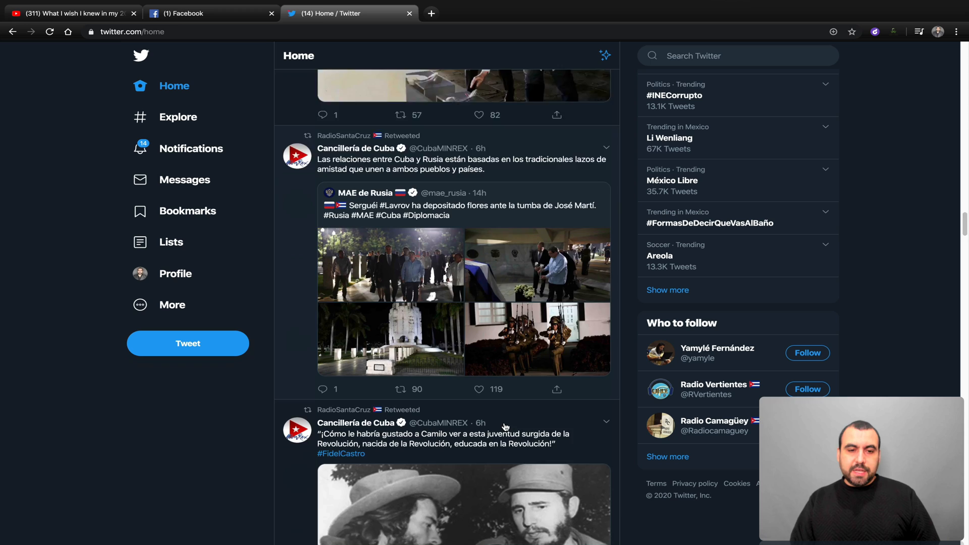
pyautogui.scroll(-3)
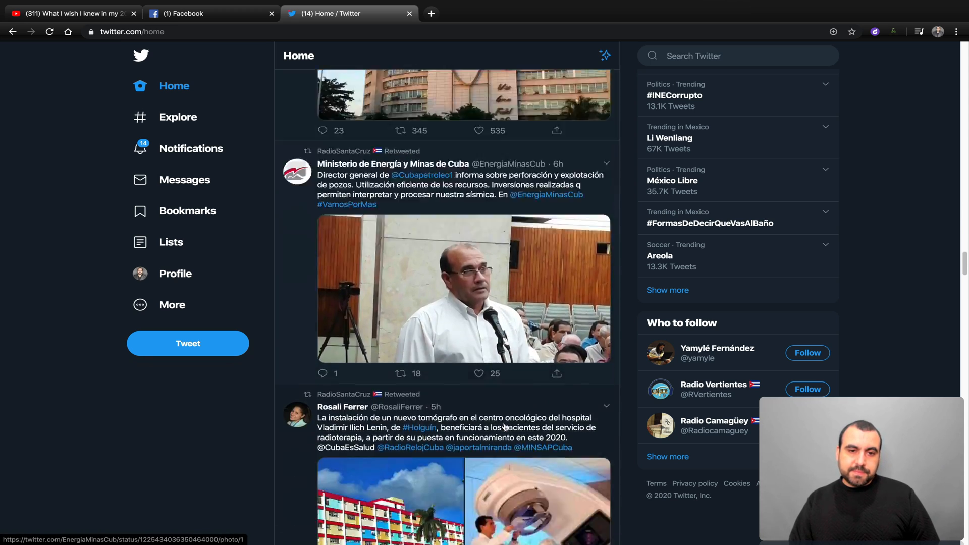
pyautogui.scroll(-3)
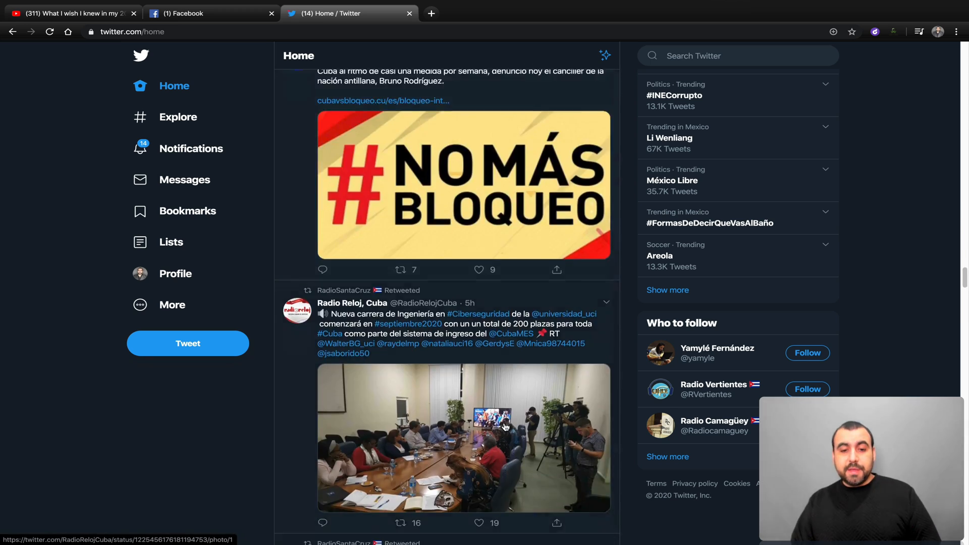
pyautogui.scroll(-3)
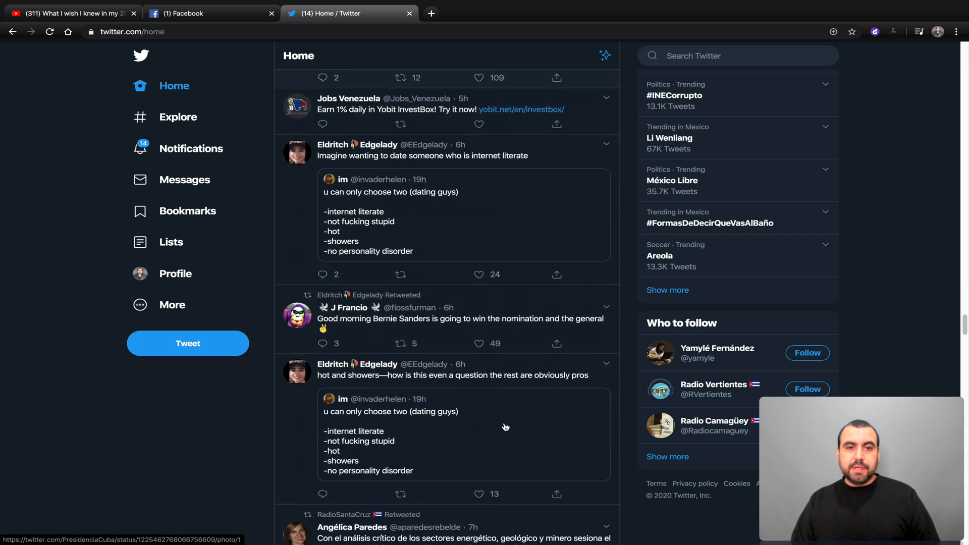
pyautogui.scroll(-3)
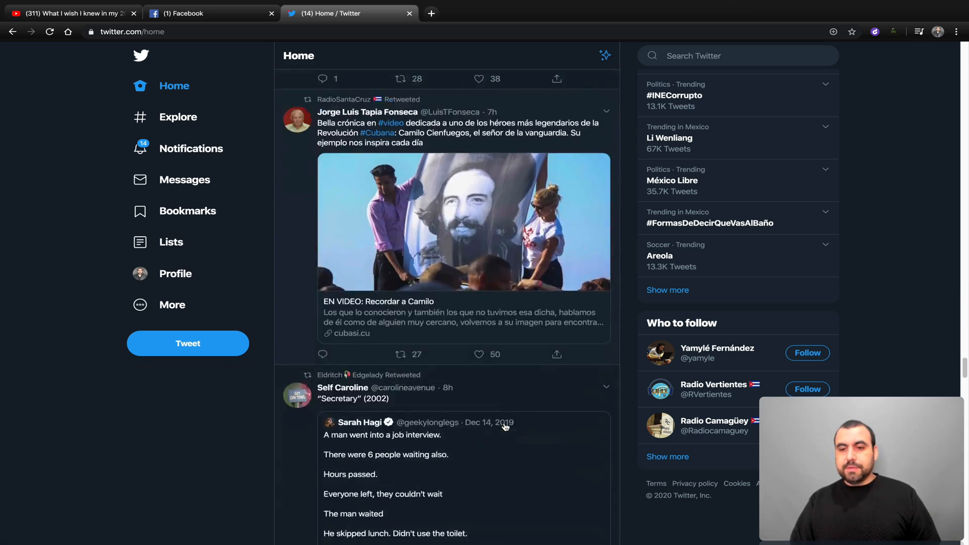
pyautogui.scroll(-3)
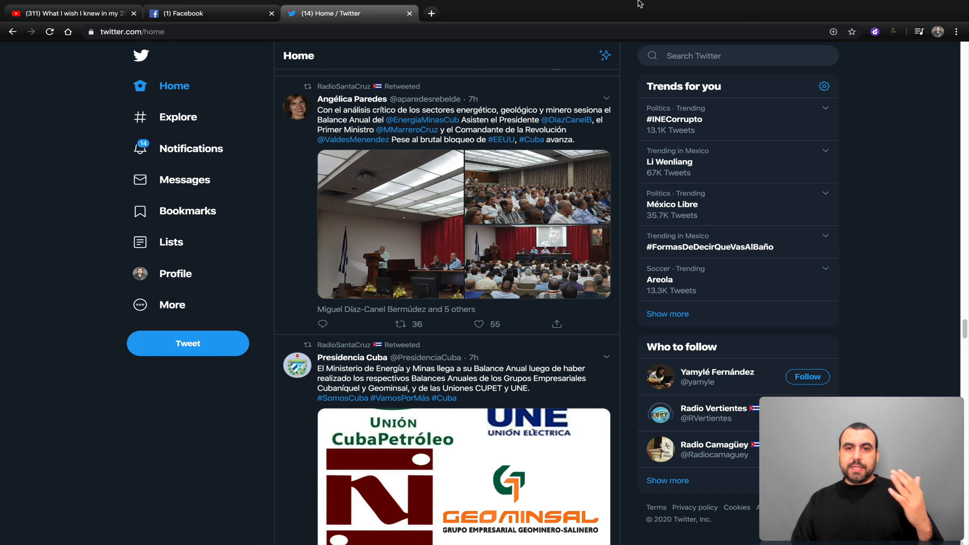
# - Show AdGuard for Mac's menu-bar summary of ads, trackers and data saved since 3 February 2020
pyautogui.click(698, 6)
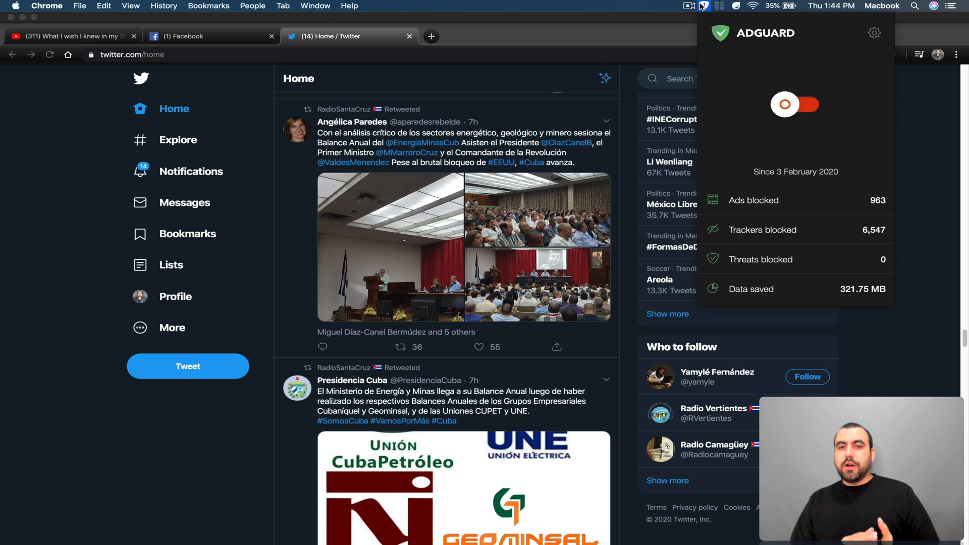
pyautogui.click(795, 104)
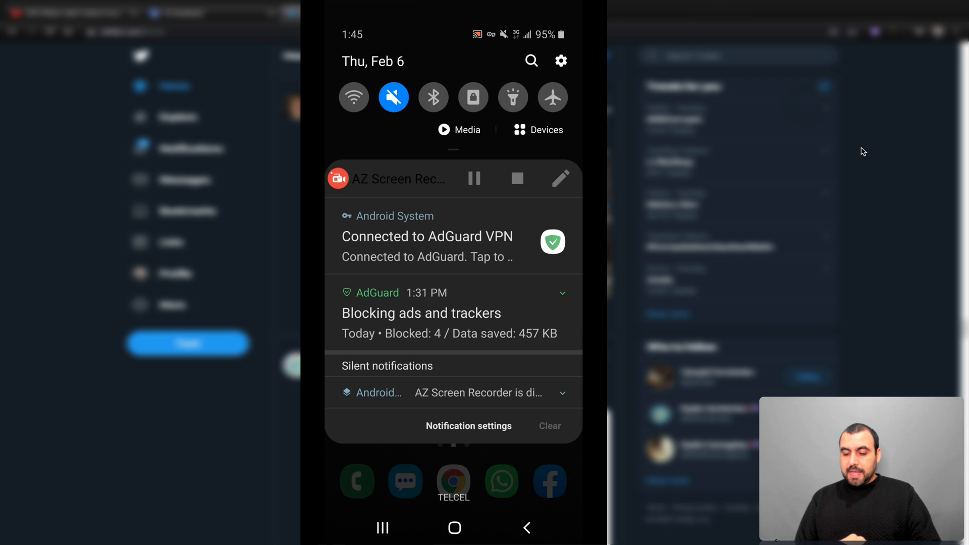
# - Launch the YouTube app on the phone with AdGuard's VPN still connected
pyautogui.click(426, 236)
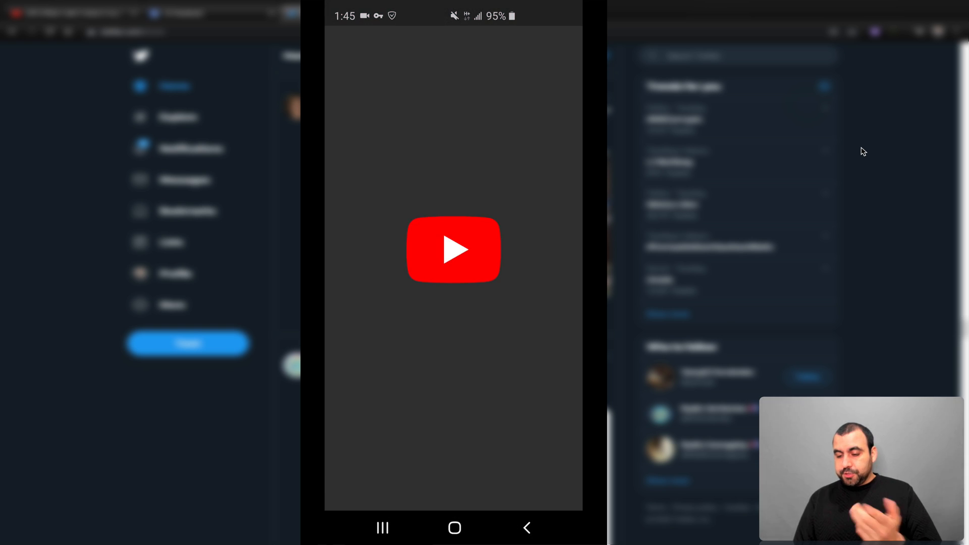
# - Start YouTube, then load the FedEx Mexico page in Chrome on the phone
pyautogui.click(453, 249)
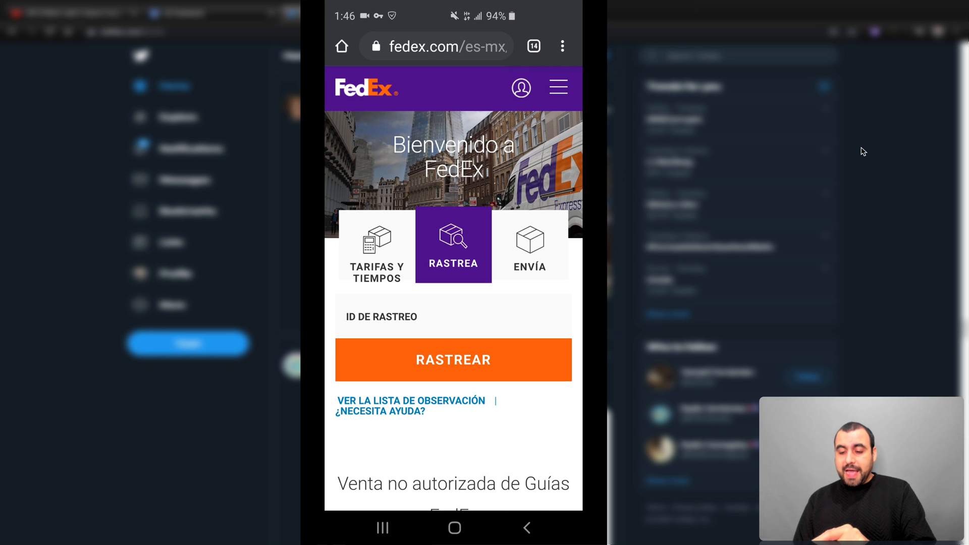
pyautogui.click(437, 46)
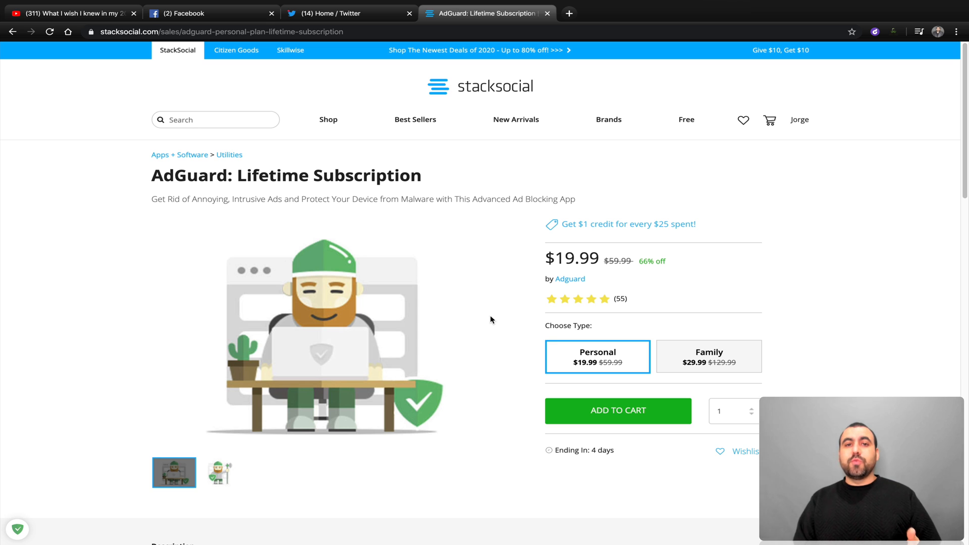
# - Scroll through the deal's Personal and Family ($29.99) pricing, description and related deals
pyautogui.scroll(-3)
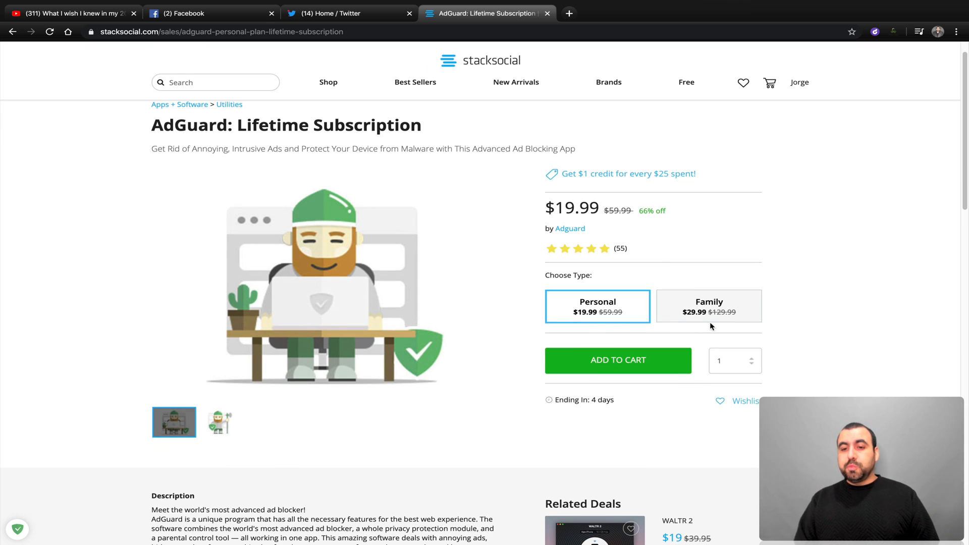
pyautogui.scroll(-3)
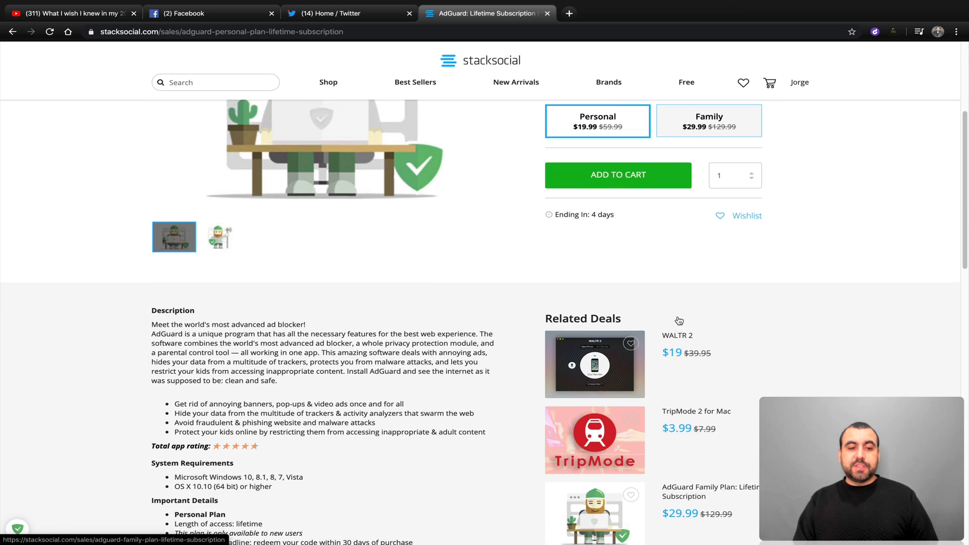
pyautogui.scroll(-3)
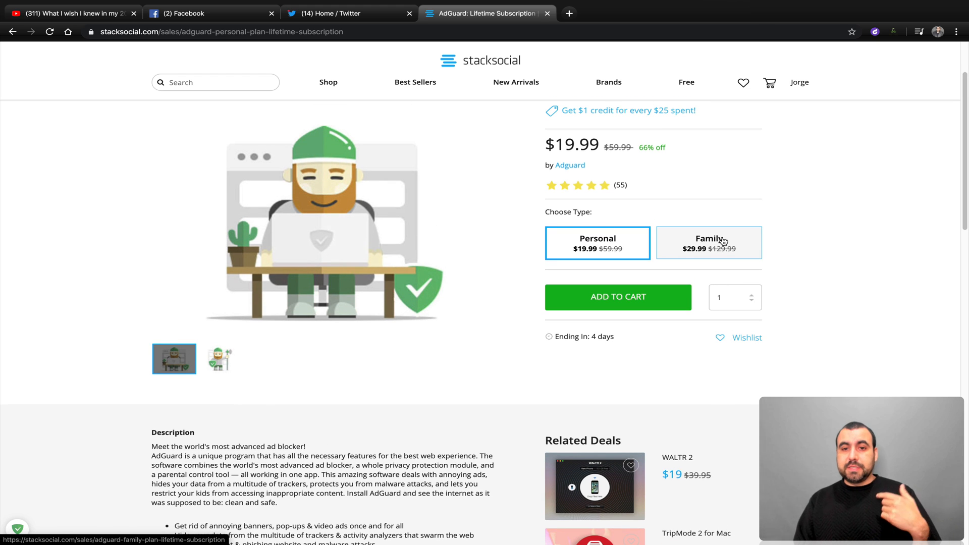
pyautogui.scroll(-3)
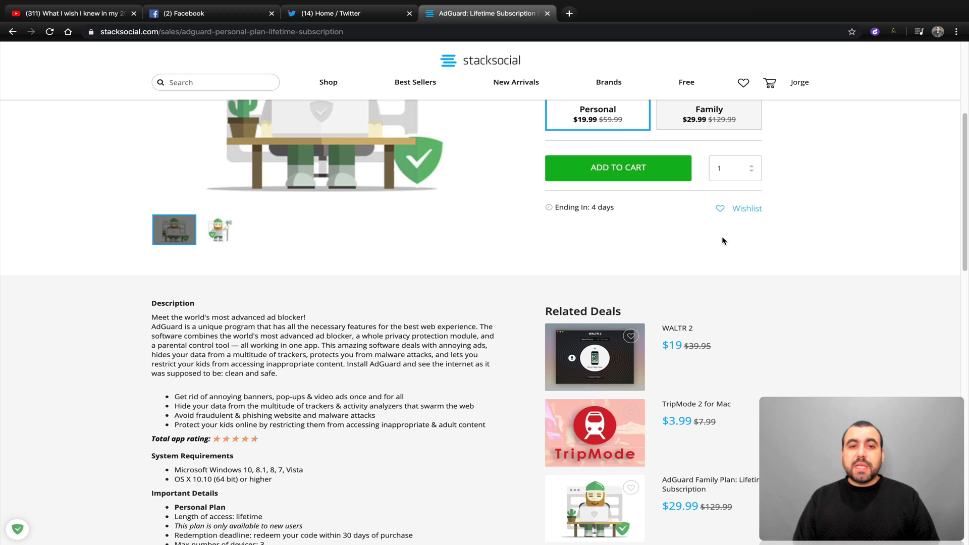
pyautogui.scroll(3)
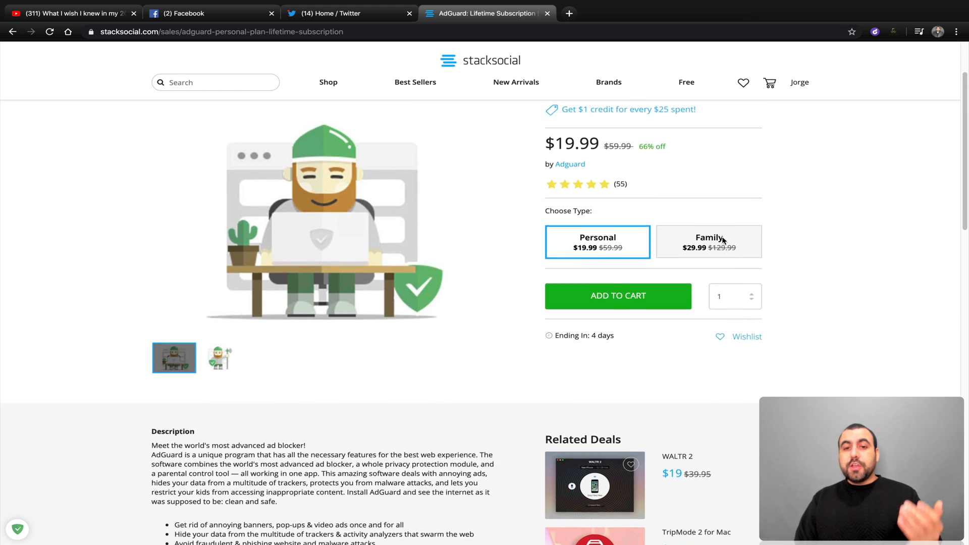